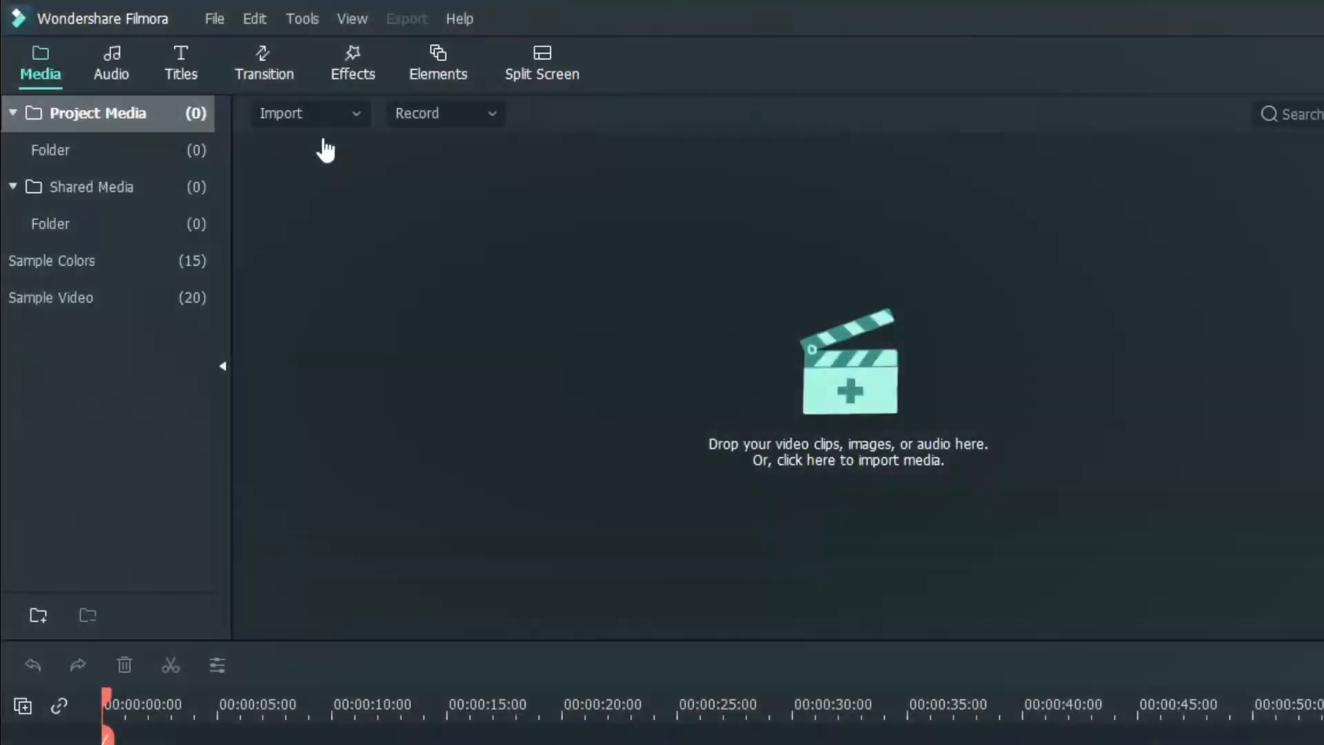
Open Filmora's Preferences from the File menu onto the Performance settings
{"action": "left_click", "coordinate": [213, 19]}
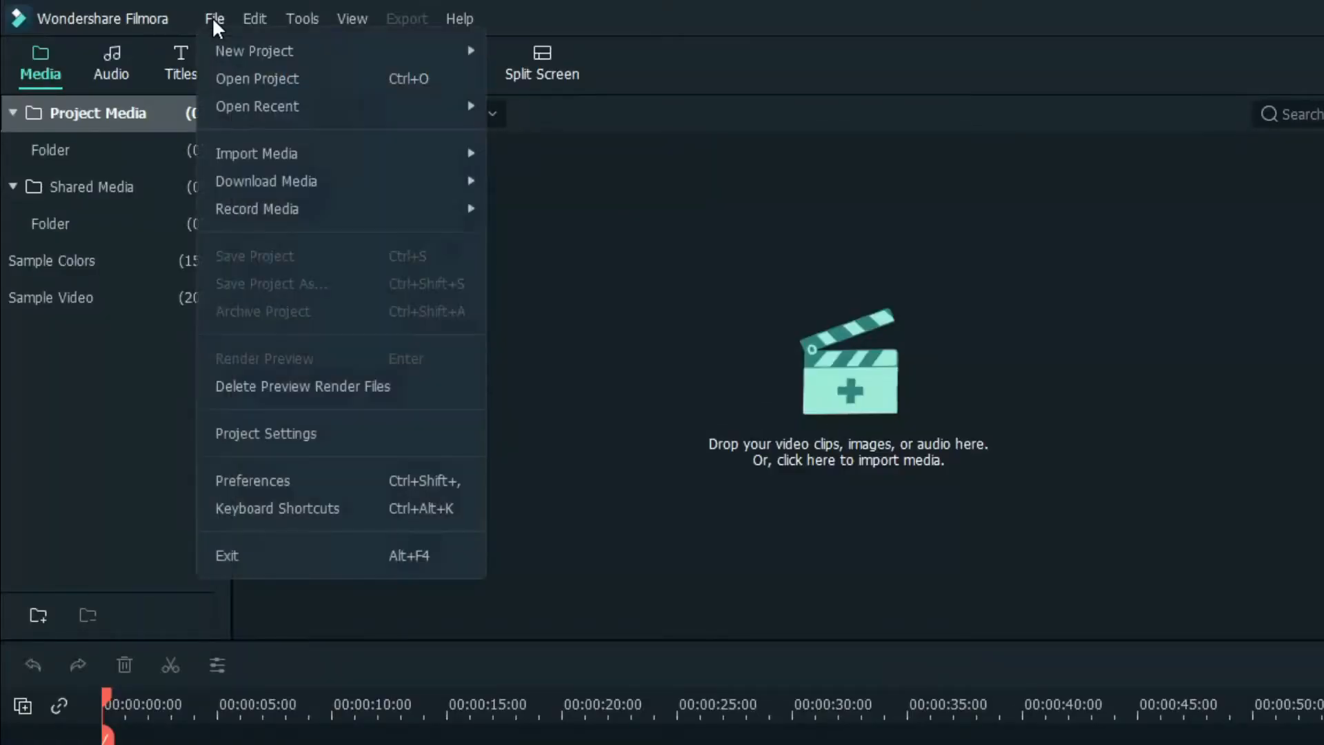
{"action": "mouse_move", "coordinate": [267, 484]}
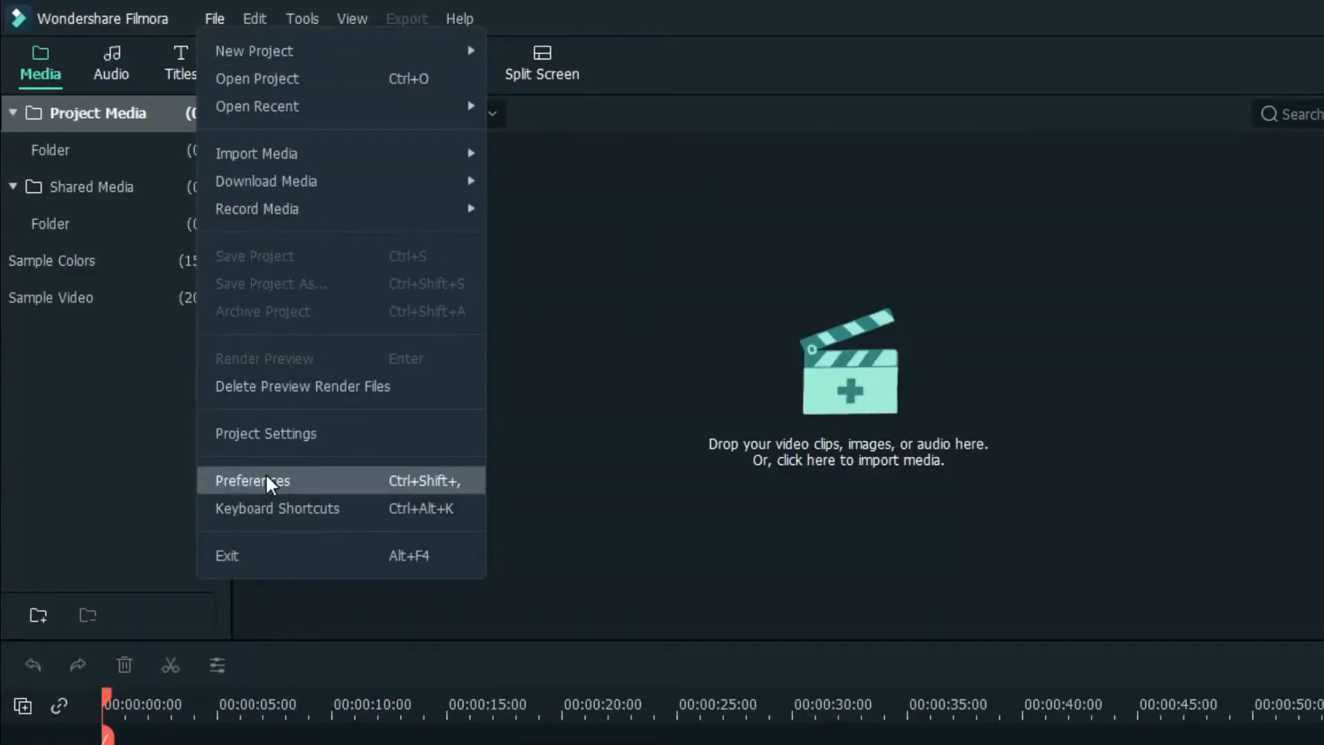
{"action": "left_click", "coordinate": [253, 480]}
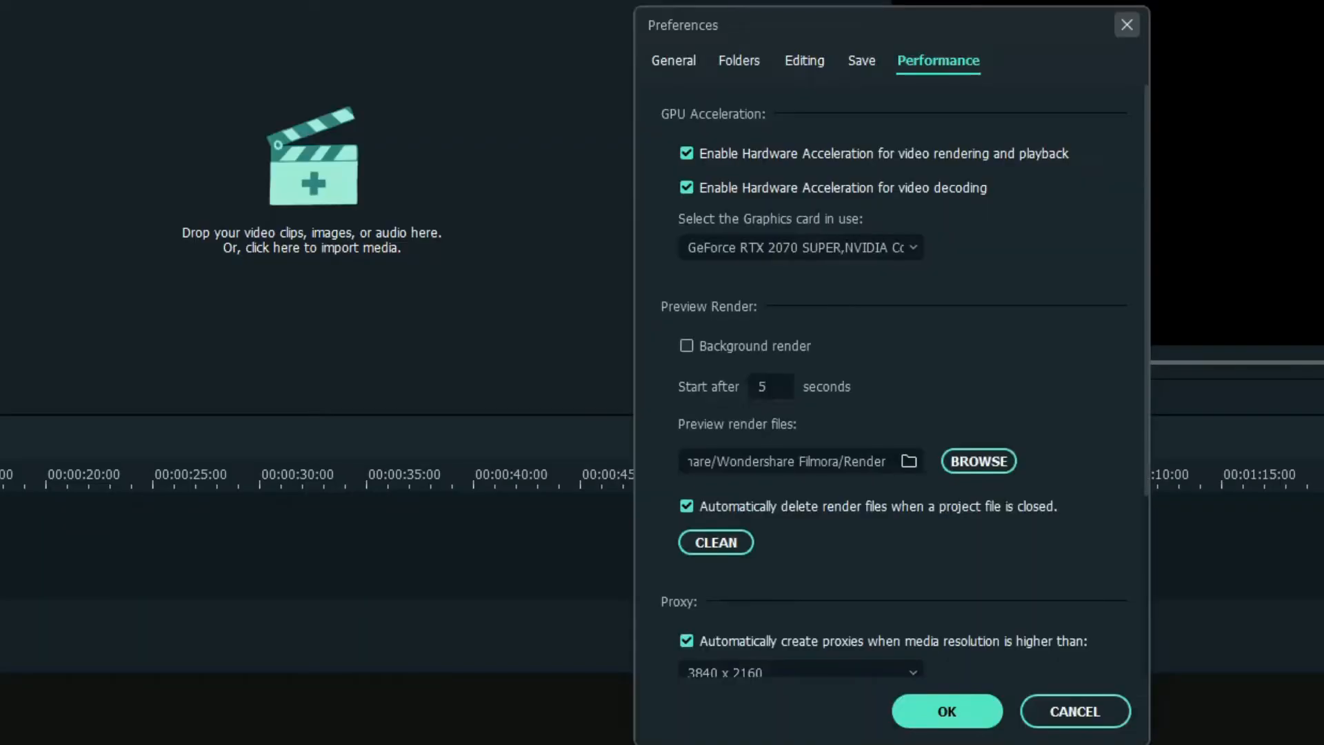
{"action": "left_click", "coordinate": [673, 60]}
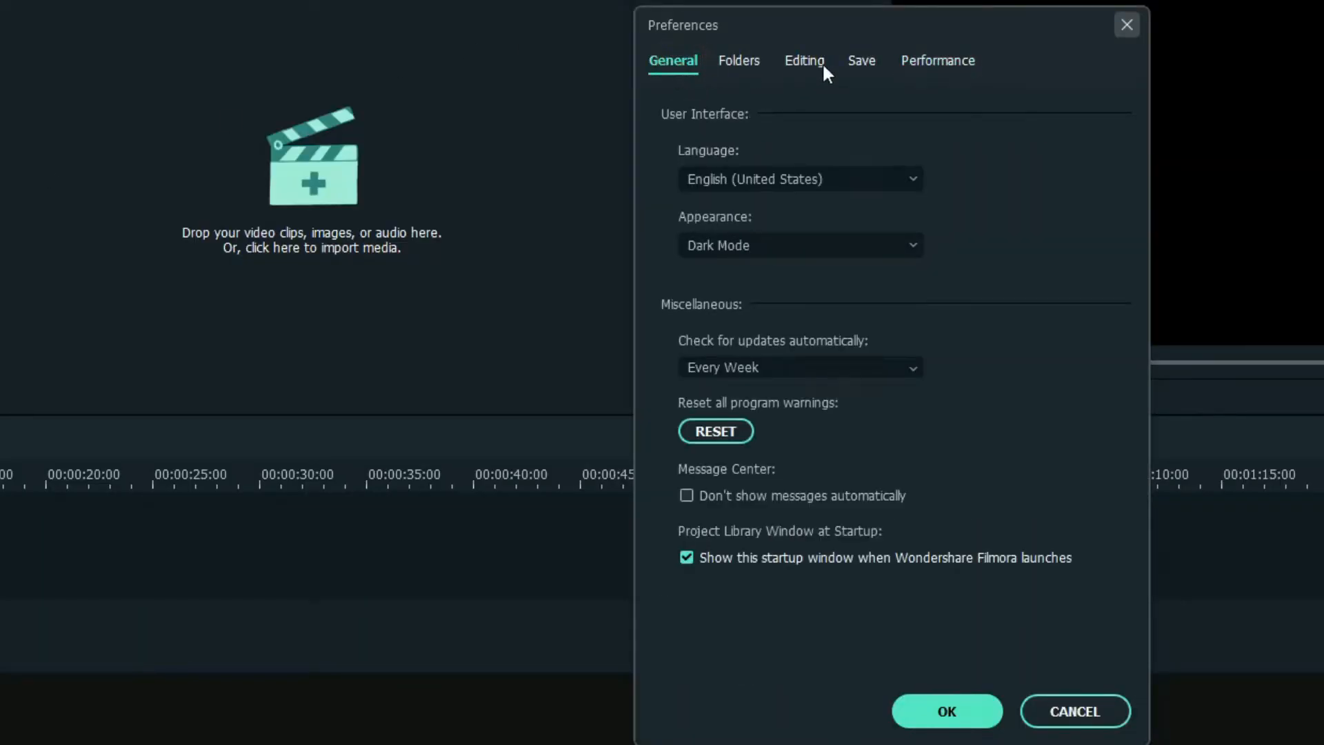
{"action": "left_click", "coordinate": [938, 60]}
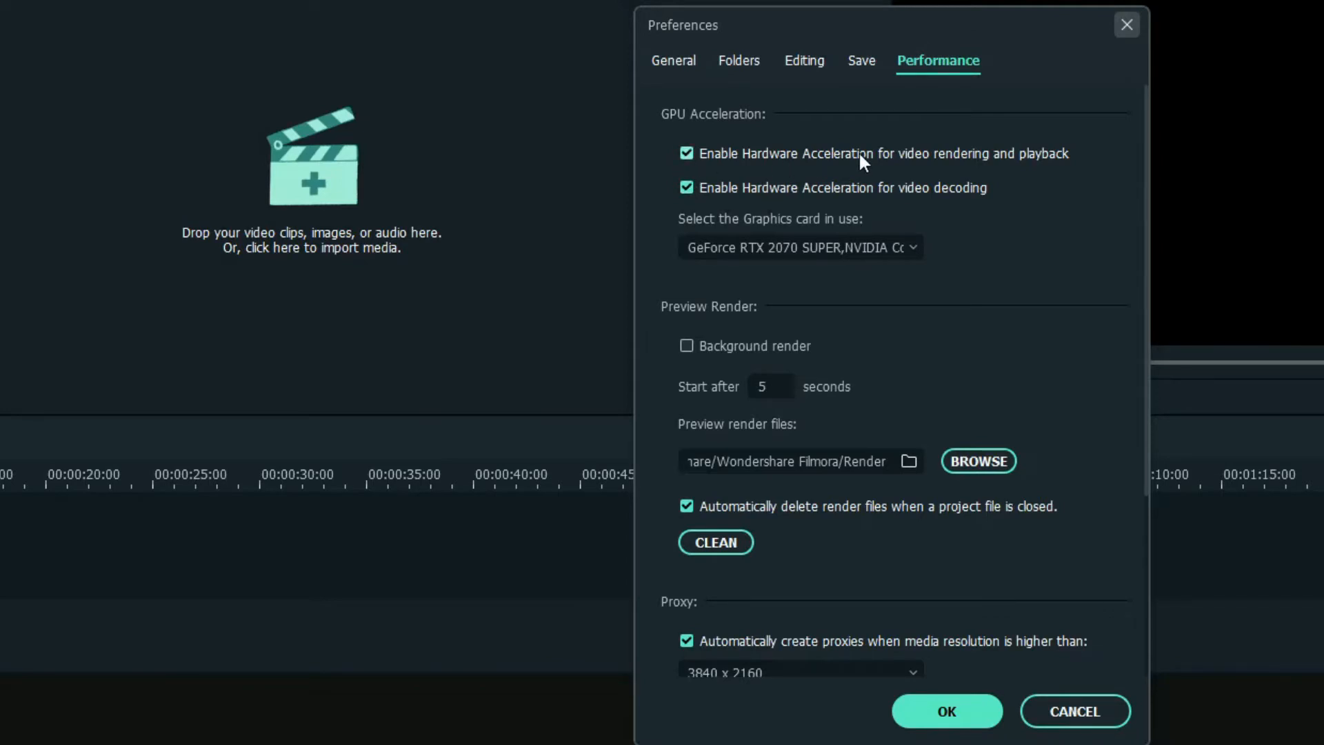
{"action": "mouse_move", "coordinate": [1063, 176]}
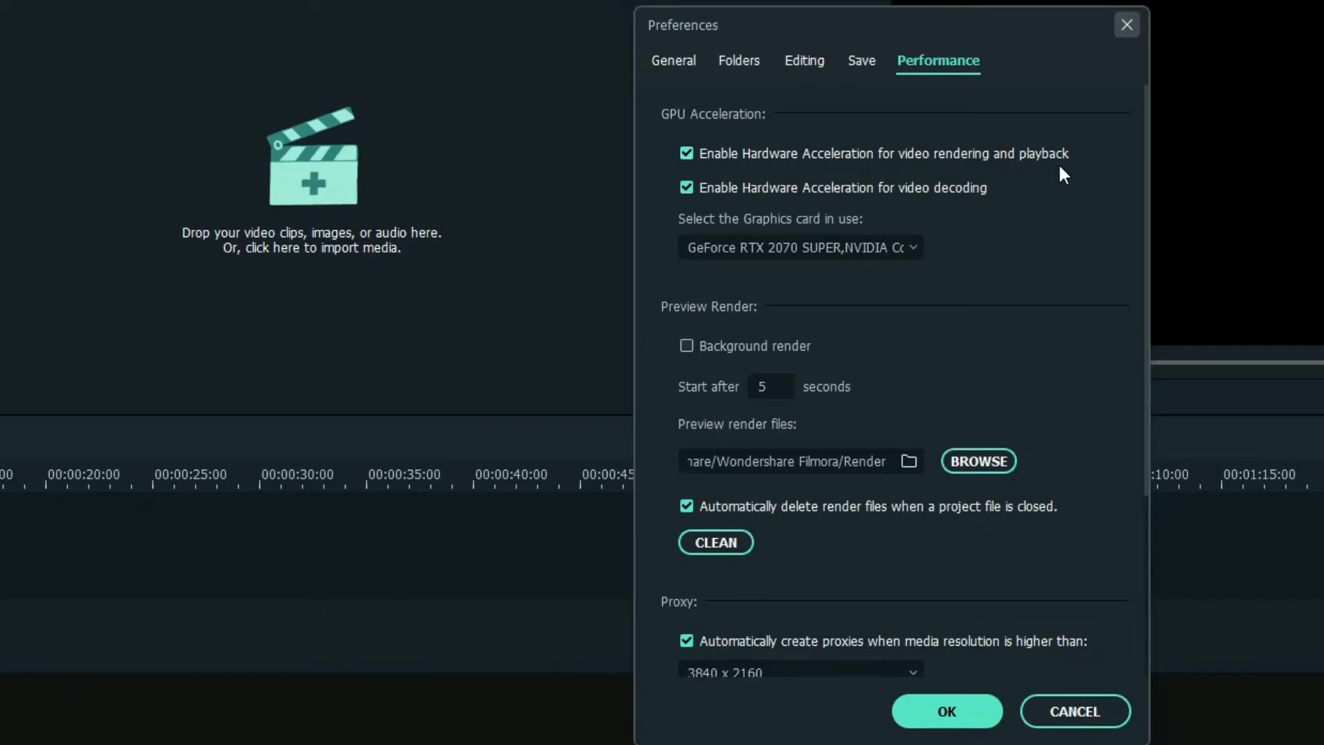
{"action": "mouse_move", "coordinate": [909, 204]}
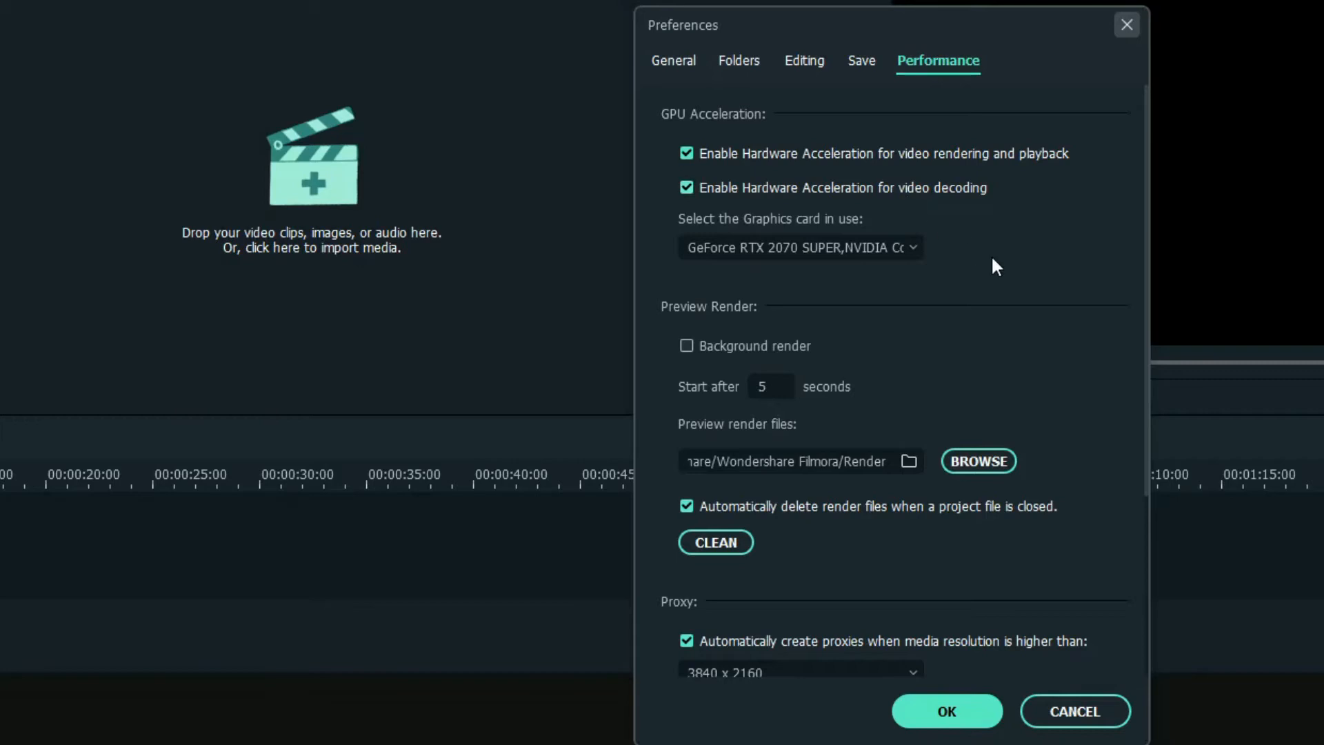
Review the proxy and render options, then confirm and close Preferences with OK
{"action": "scroll", "scroll_direction": "down", "scroll_amount": 3}
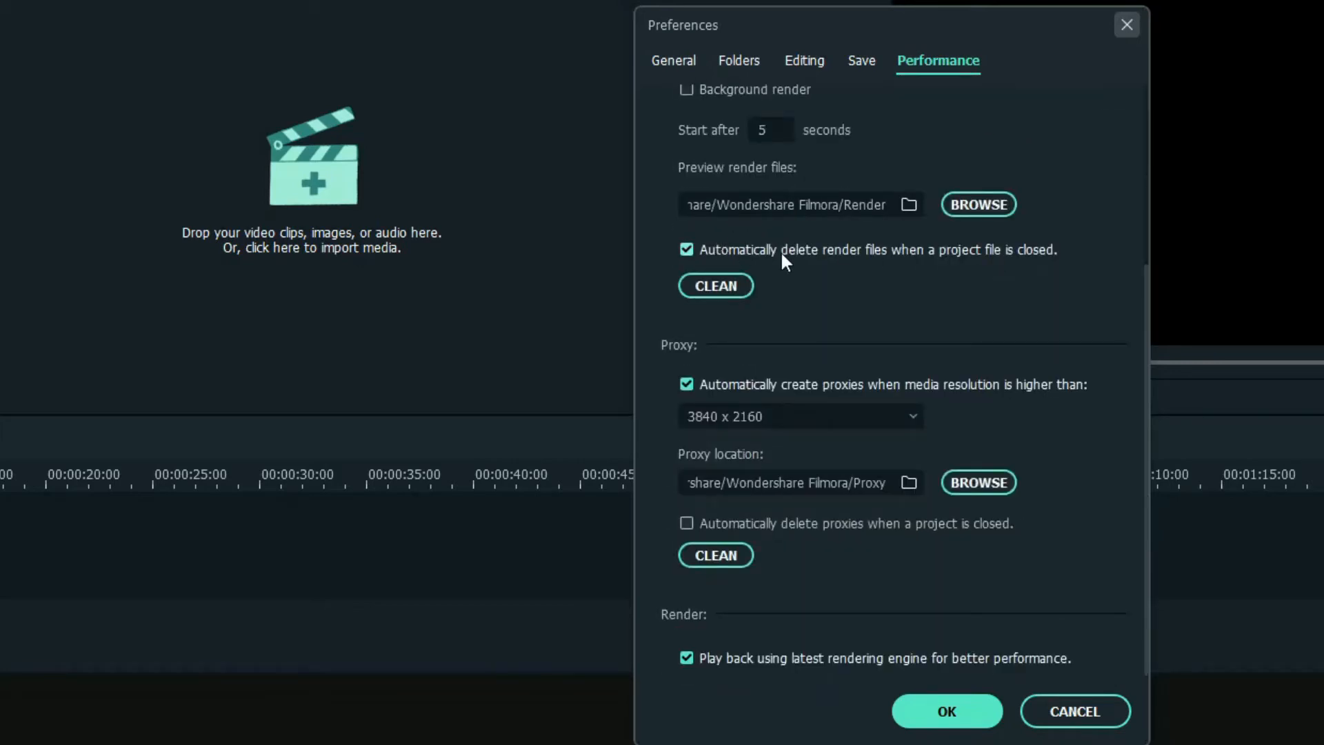
{"action": "mouse_move", "coordinate": [861, 266]}
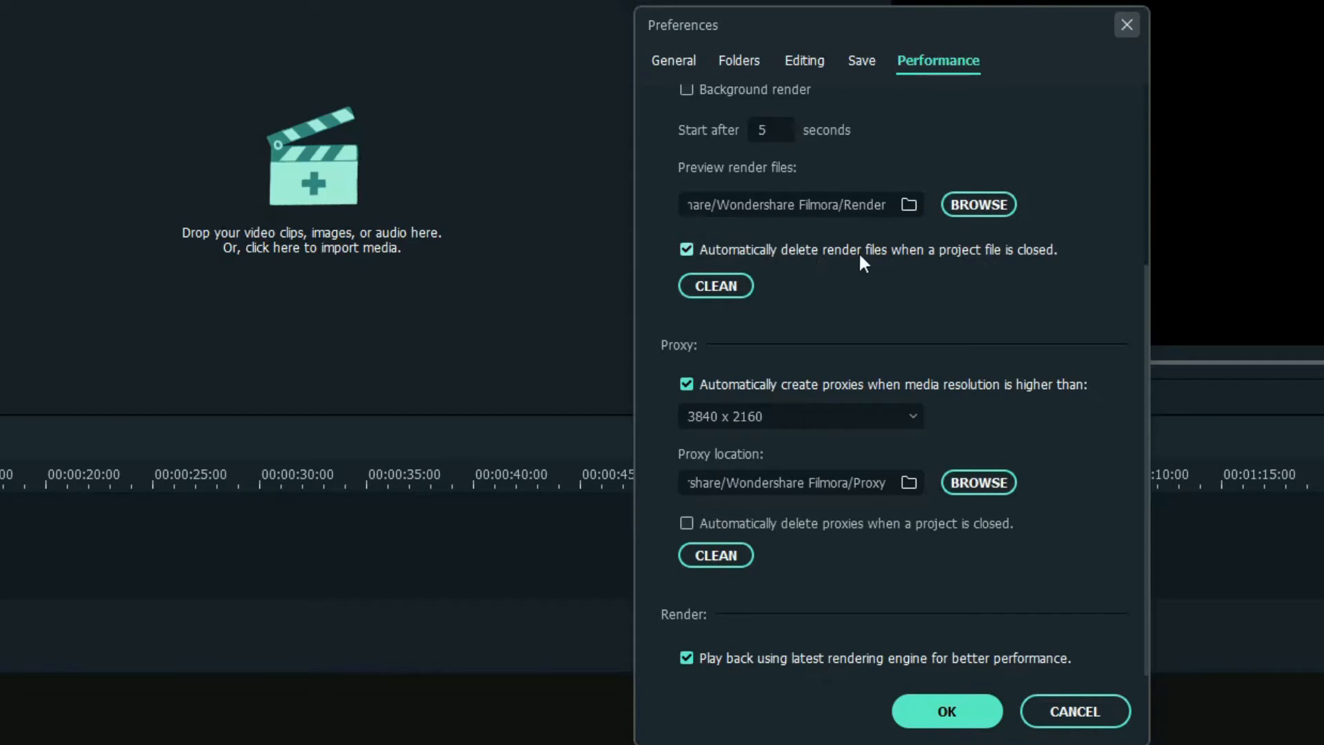
{"action": "mouse_move", "coordinate": [1061, 264]}
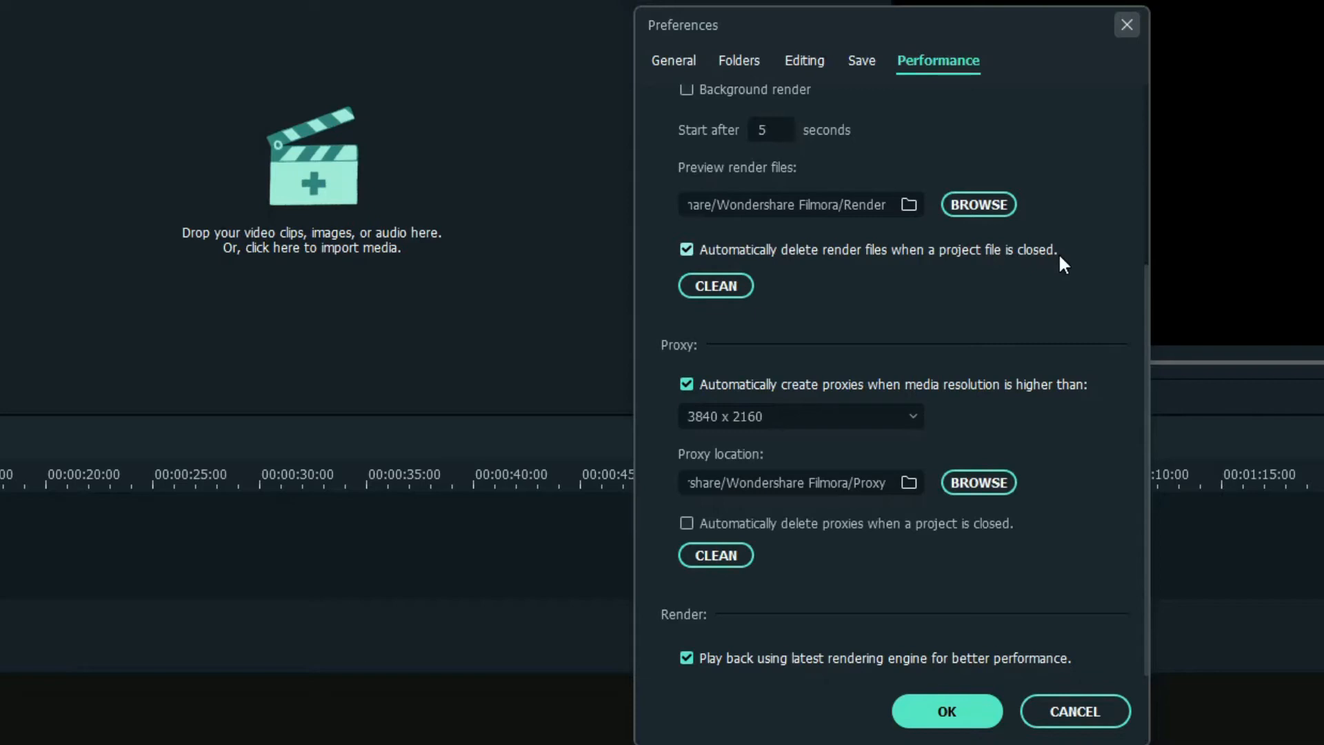
{"action": "mouse_move", "coordinate": [950, 420]}
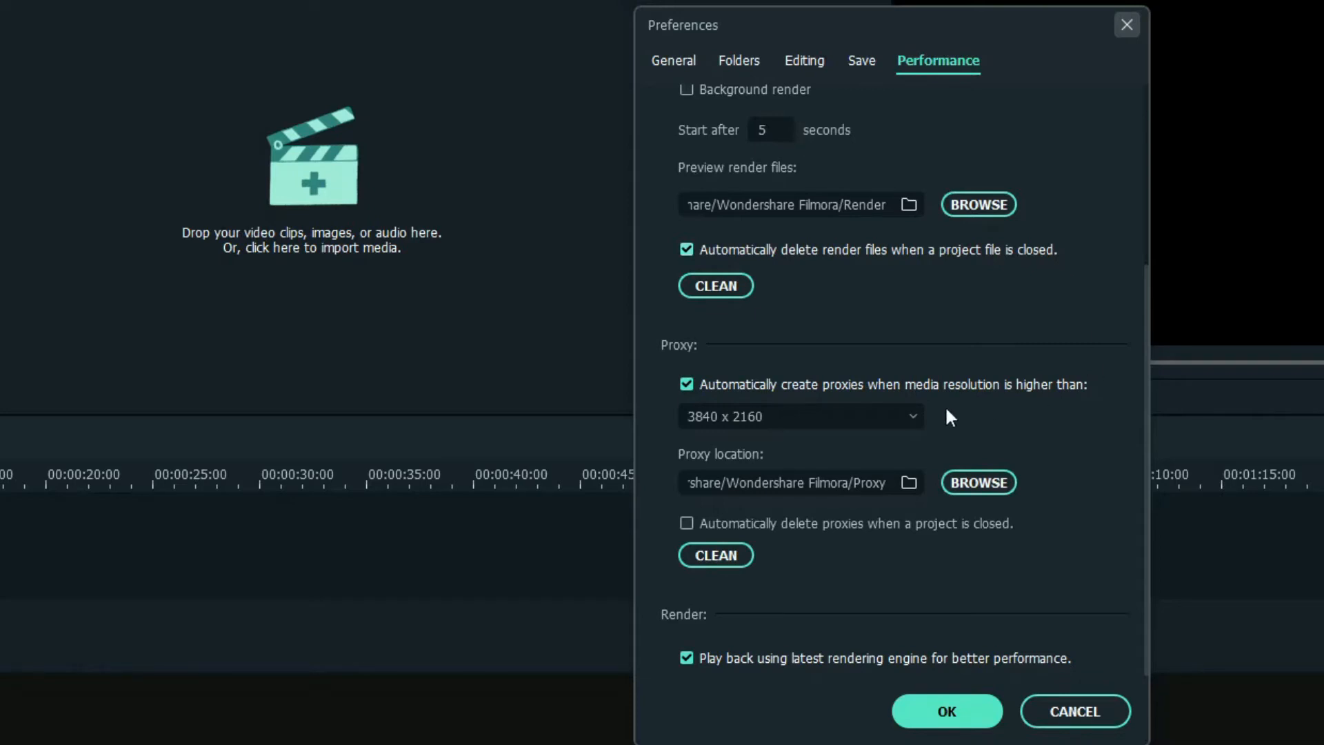
{"action": "mouse_move", "coordinate": [993, 403]}
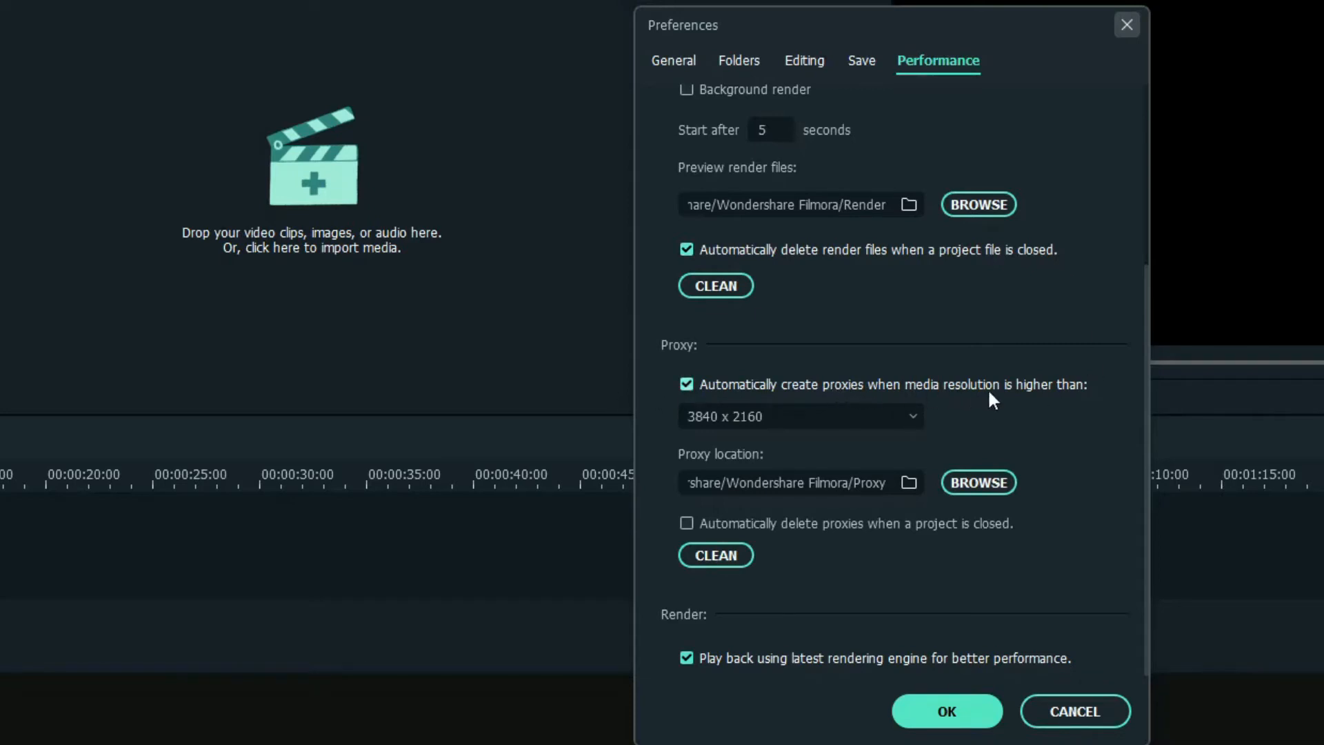
{"action": "mouse_move", "coordinate": [843, 462]}
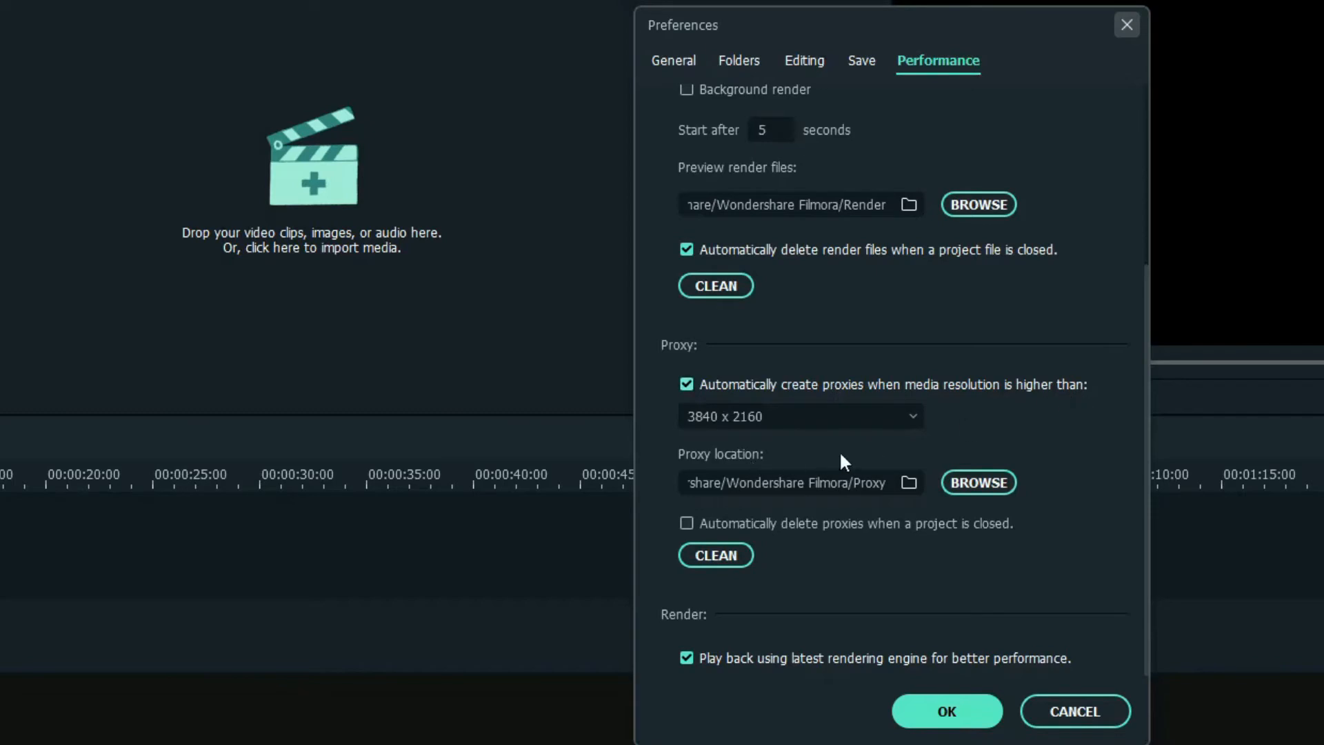
{"action": "mouse_move", "coordinate": [966, 425]}
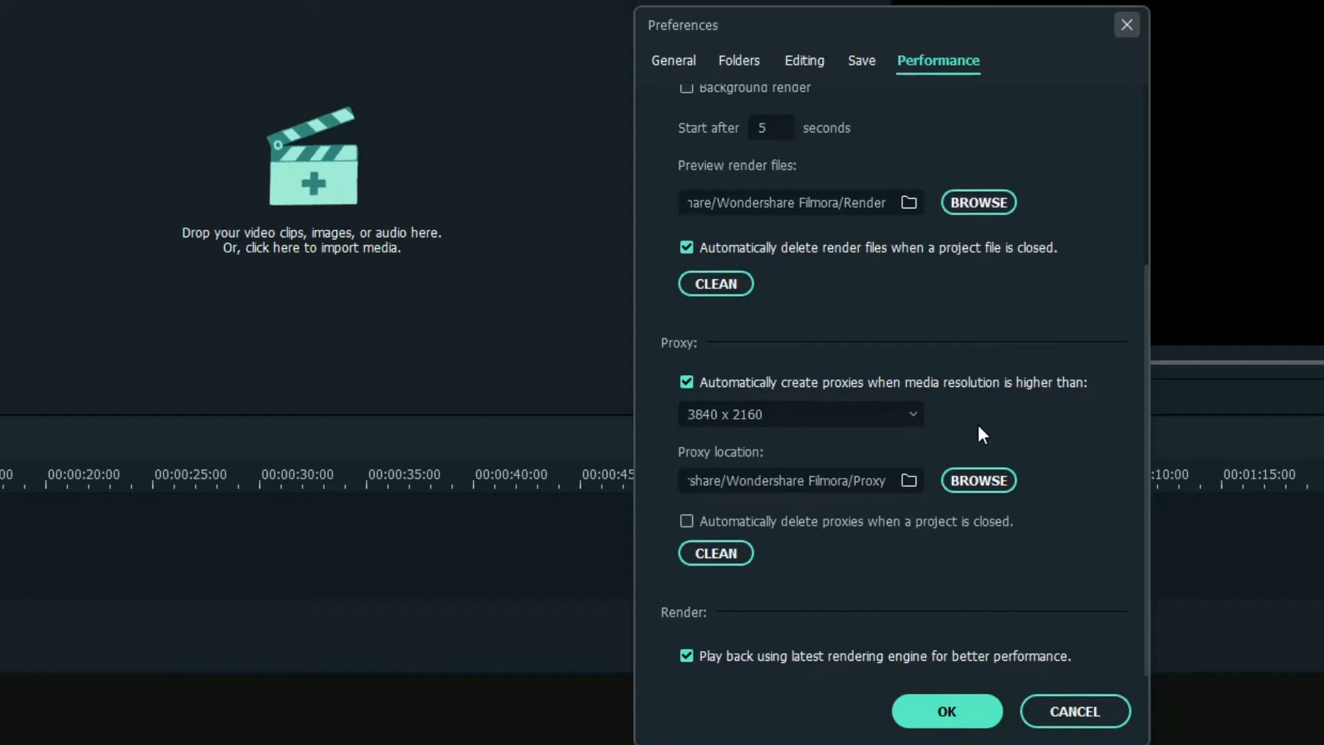
{"action": "mouse_move", "coordinate": [905, 687]}
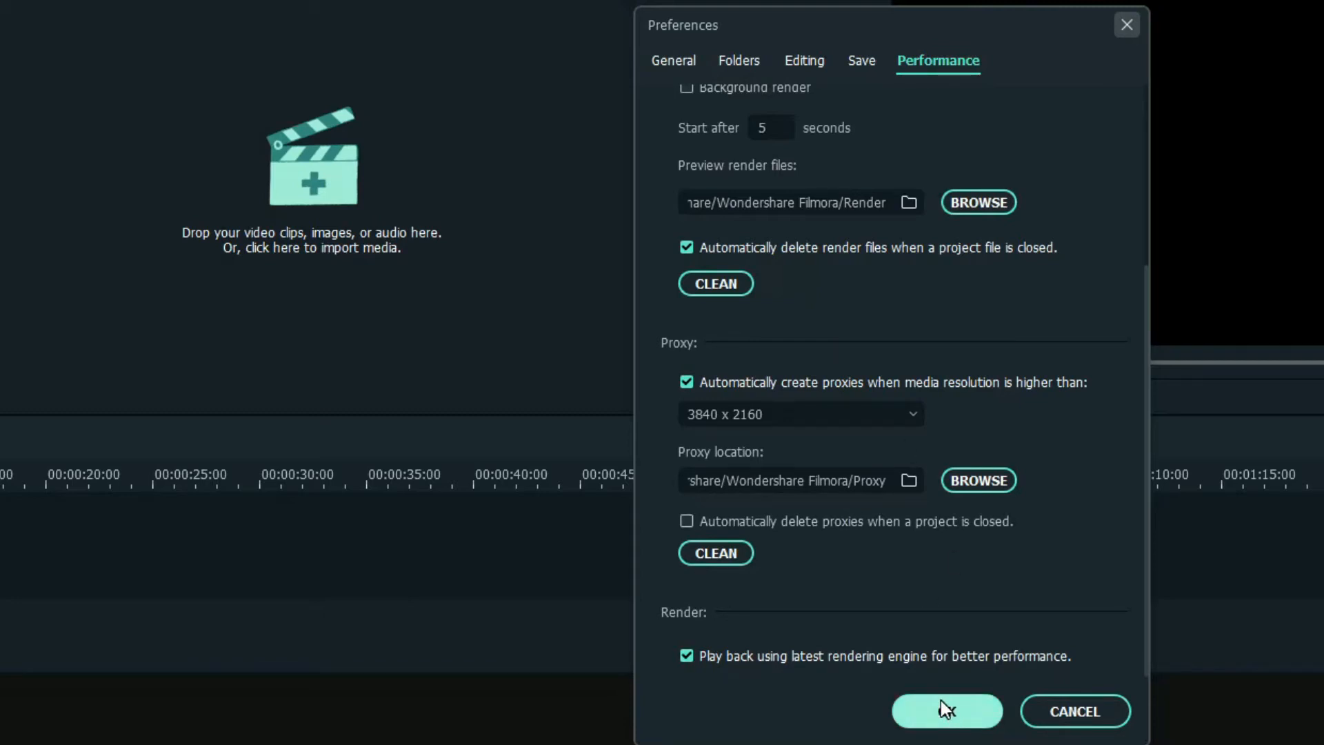
{"action": "left_click", "coordinate": [936, 712]}
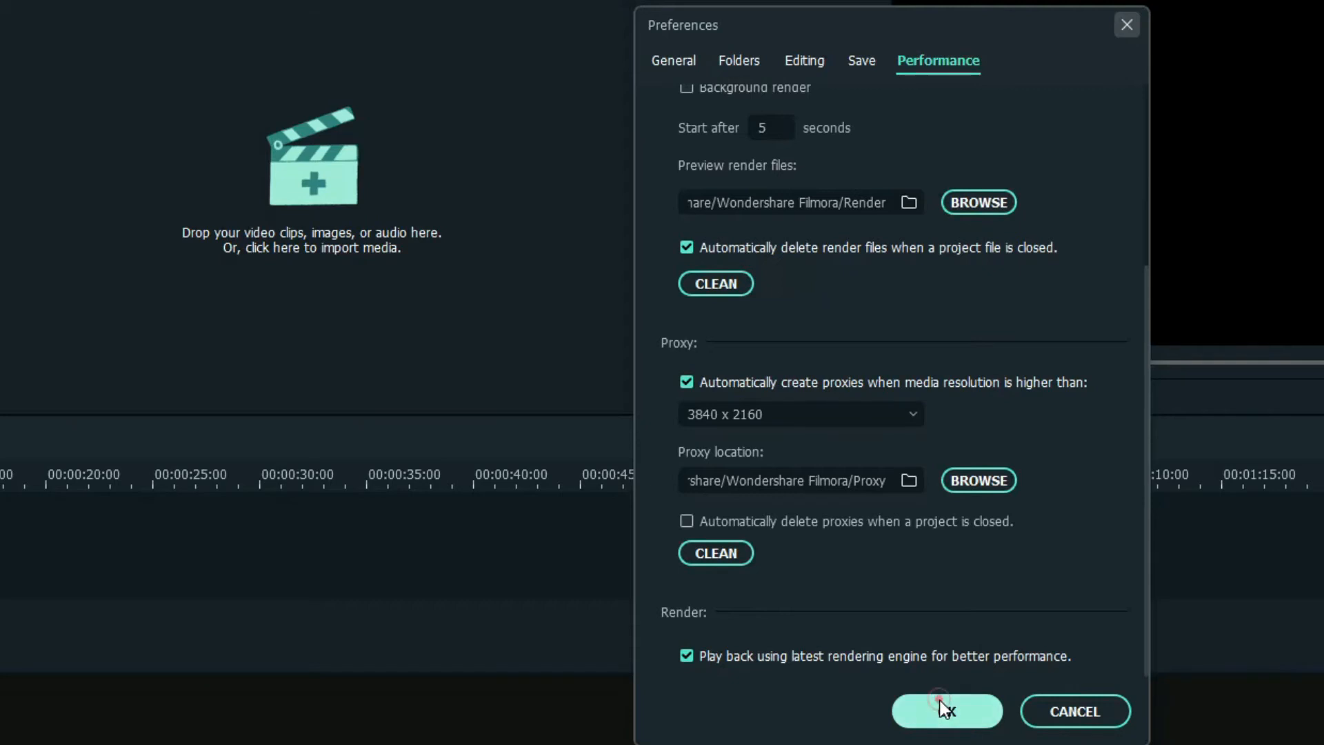
{"action": "left_click", "coordinate": [944, 712]}
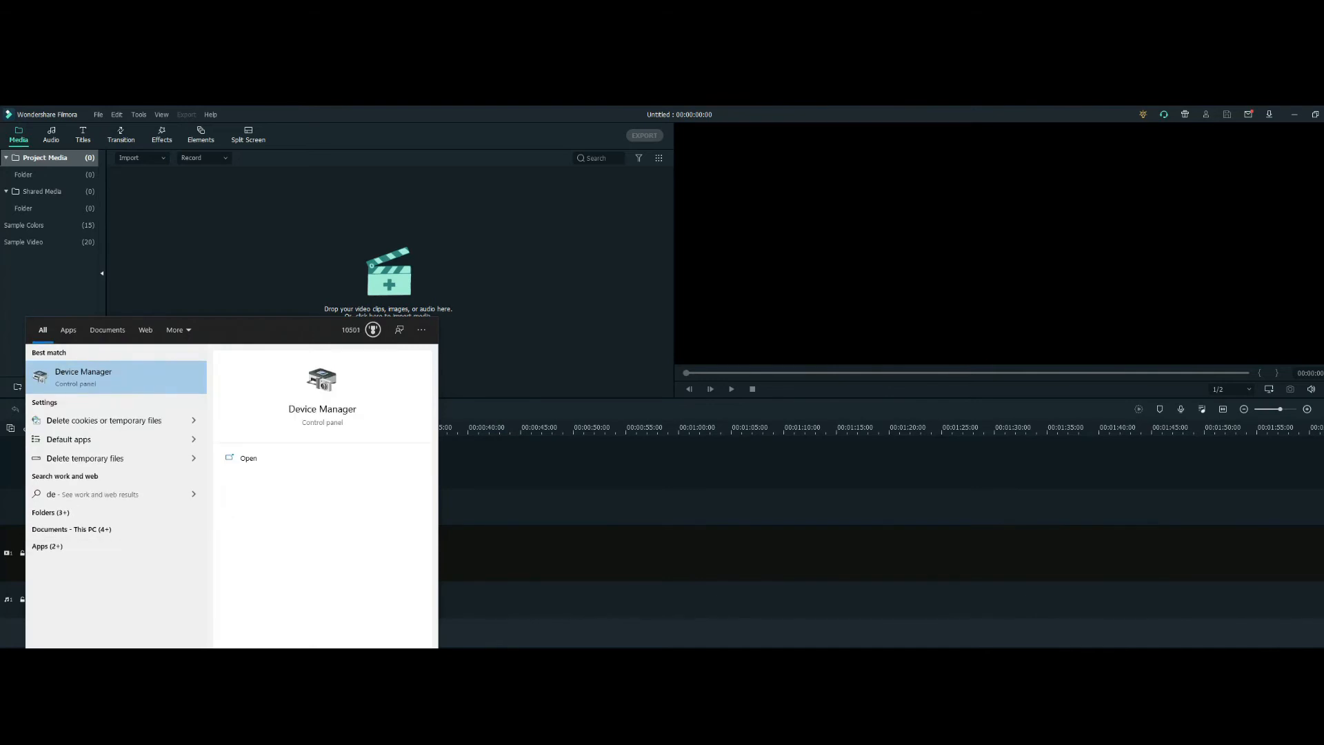
Launch Device Manager from the Windows Search best match
{"action": "left_click", "coordinate": [82, 376]}
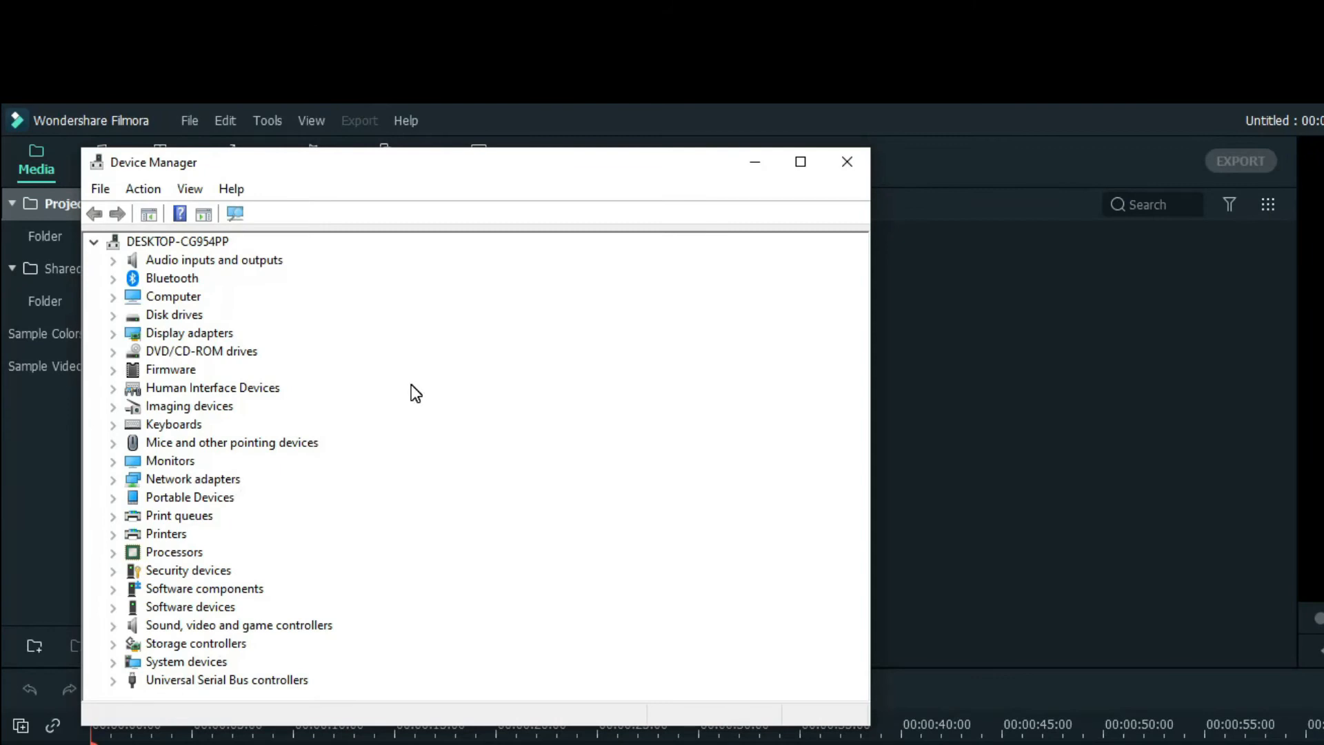
{"action": "left_click", "coordinate": [189, 332]}
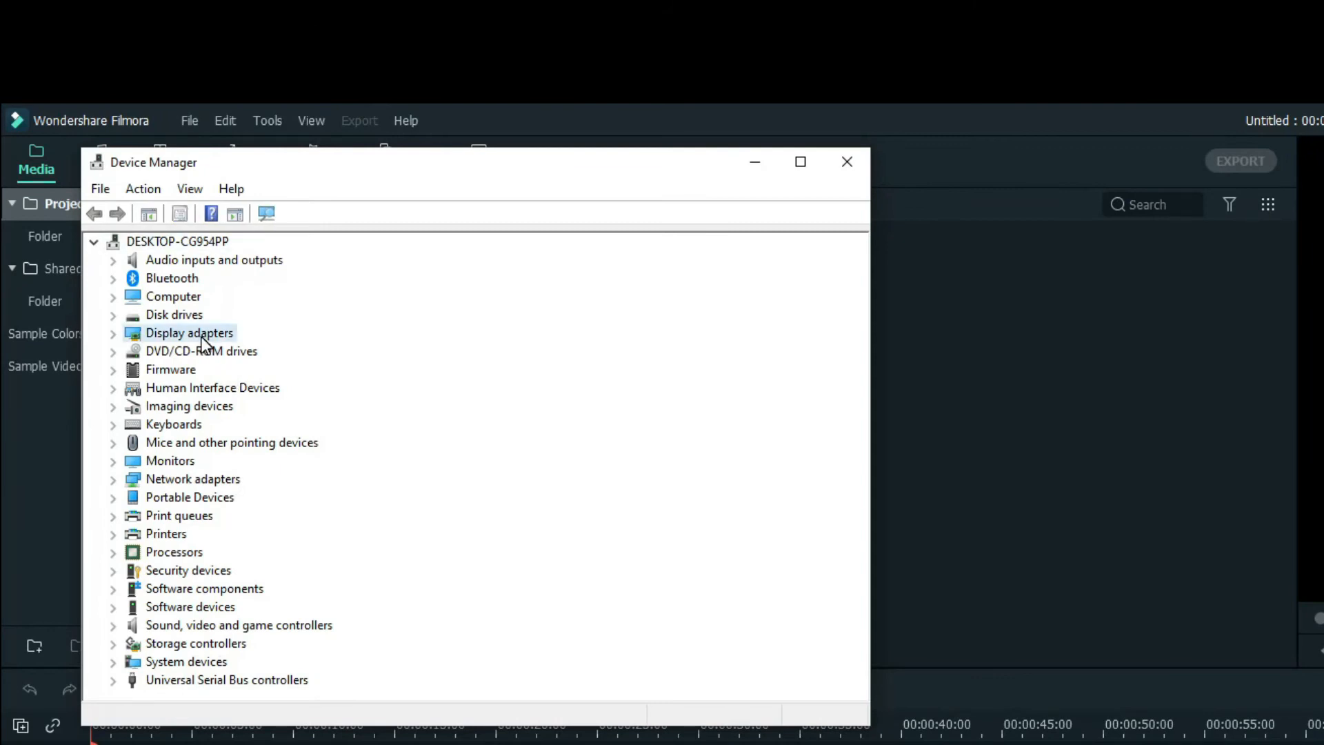
{"action": "right_click", "coordinate": [191, 333]}
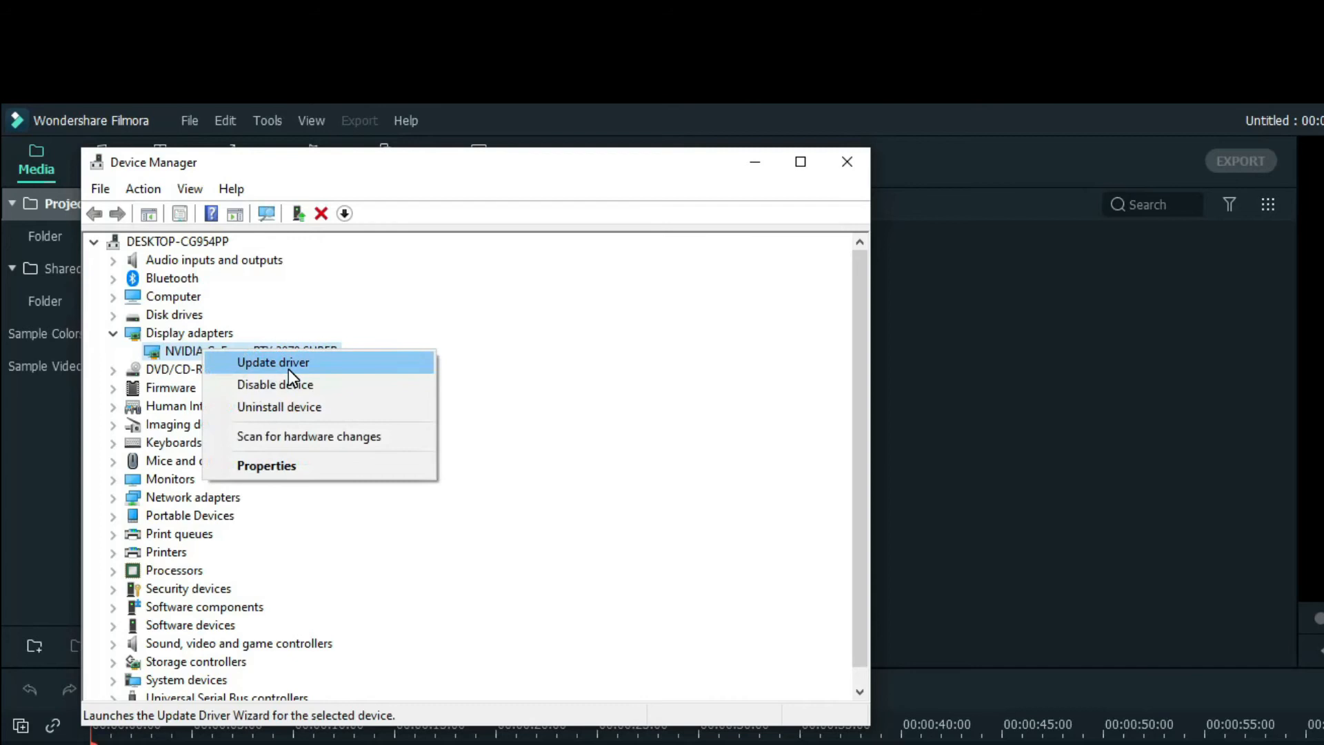
{"action": "left_click", "coordinate": [273, 361]}
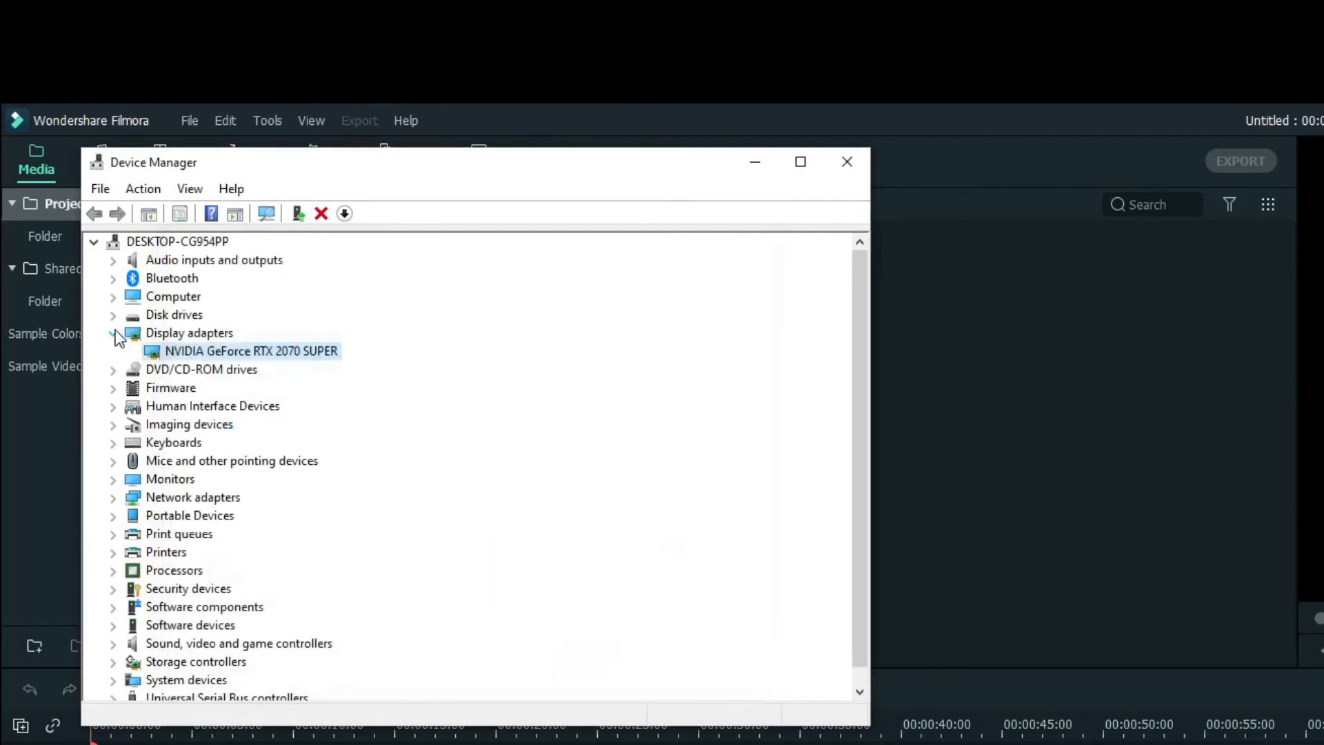
{"action": "left_click", "coordinate": [113, 332]}
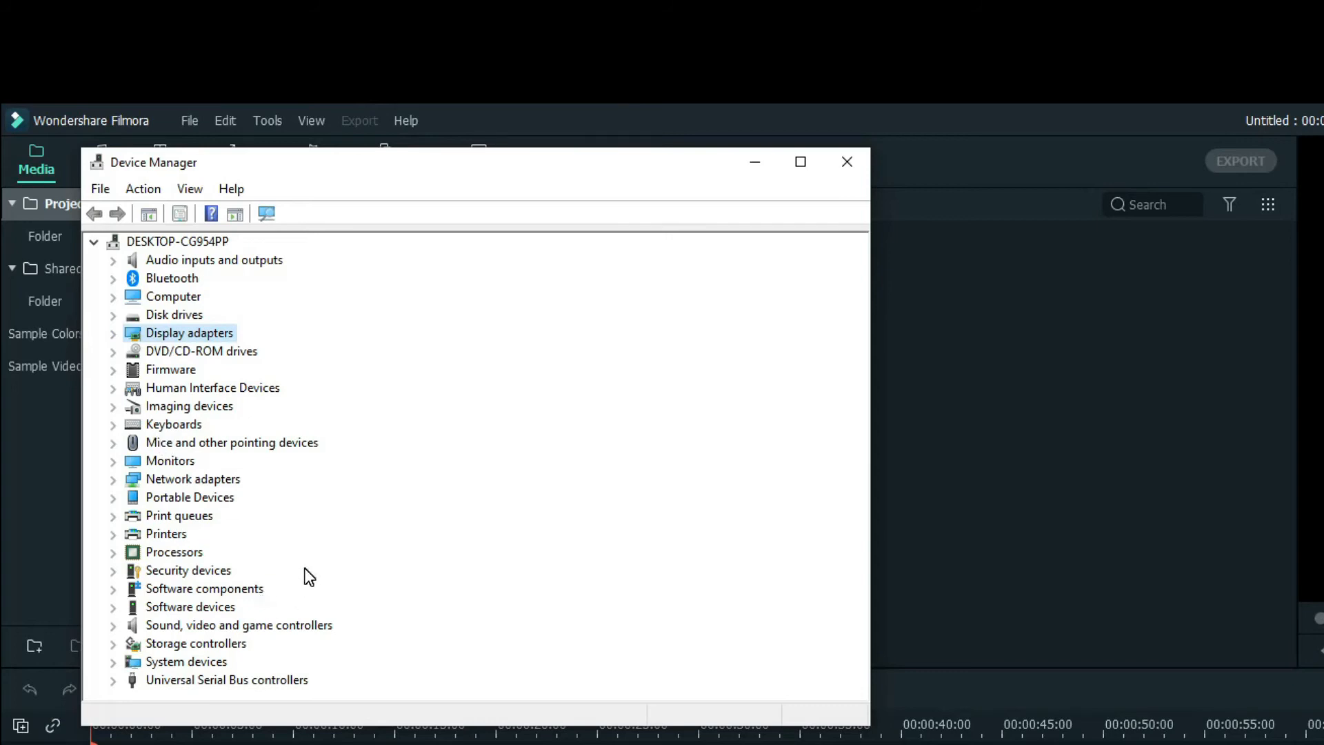
{"action": "mouse_move", "coordinate": [209, 397]}
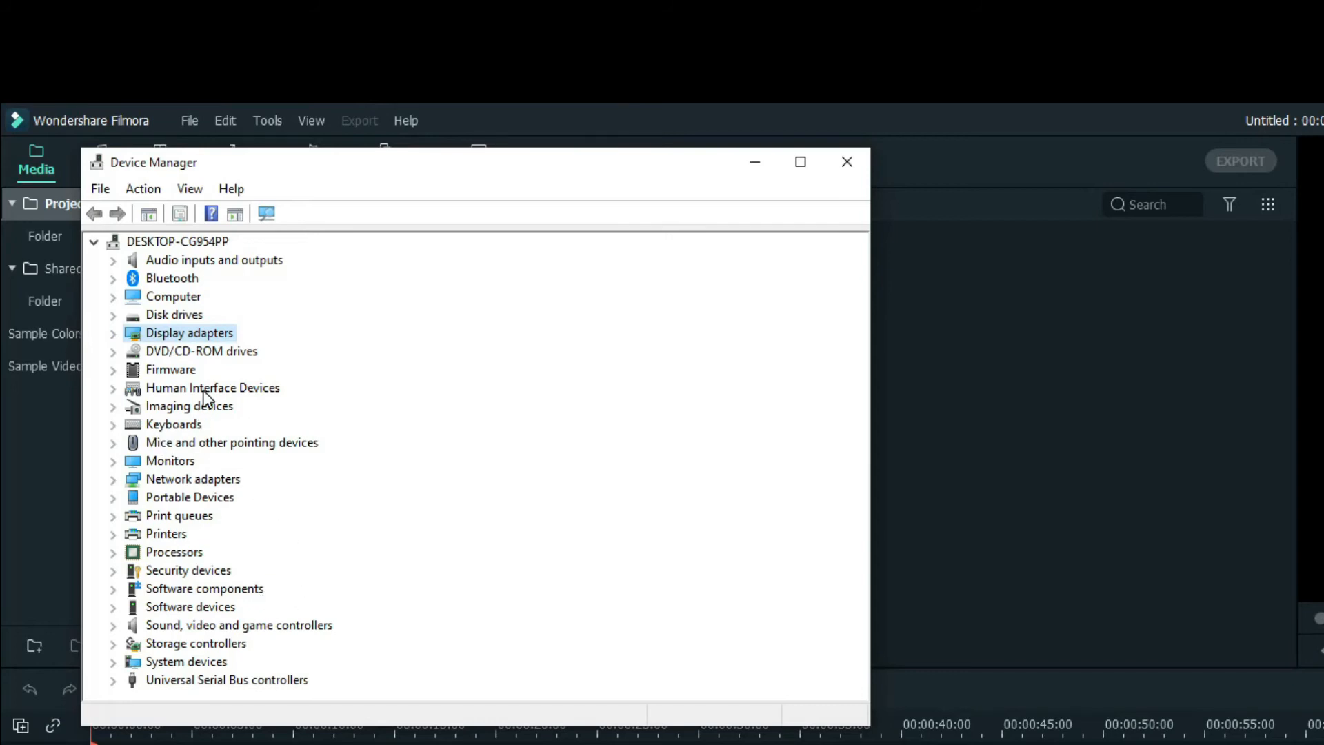
Check the System Firmware driver update dialog, cancel it, and close Device Manager
{"action": "left_click", "coordinate": [113, 370]}
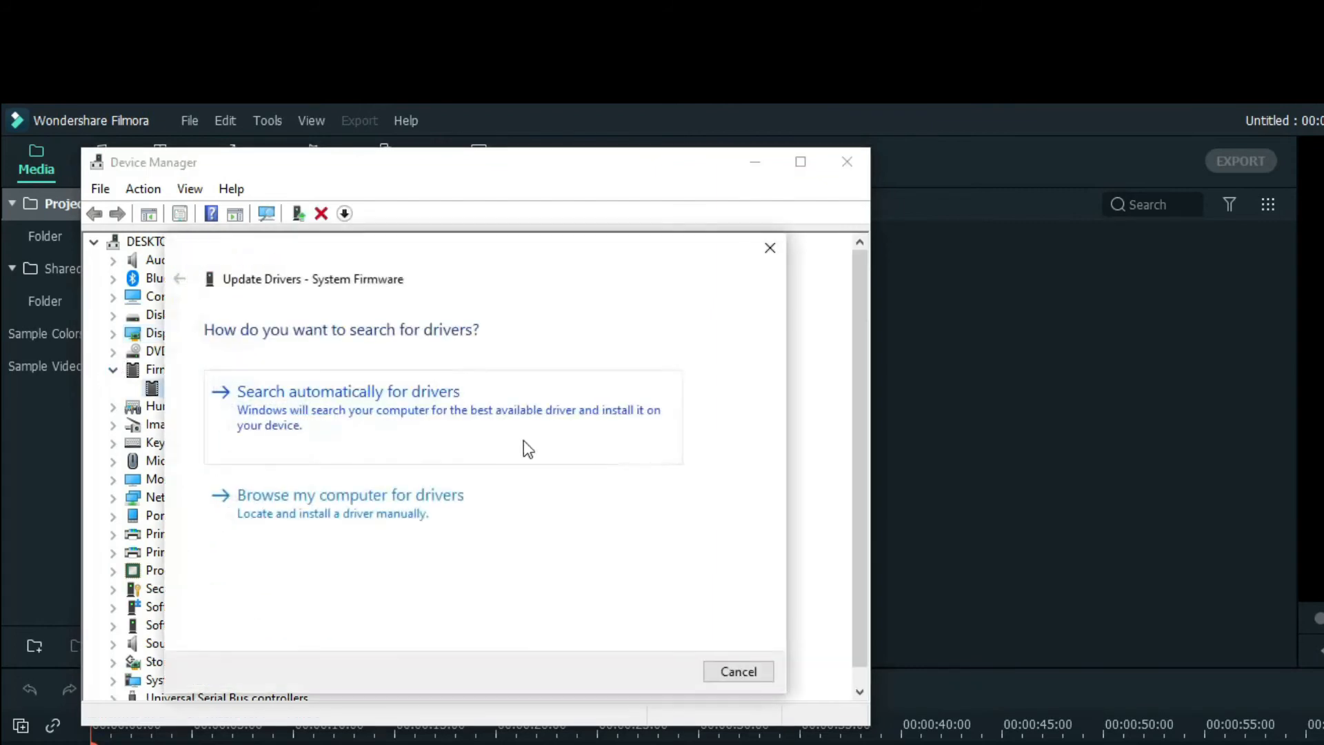
{"action": "left_click", "coordinate": [347, 392]}
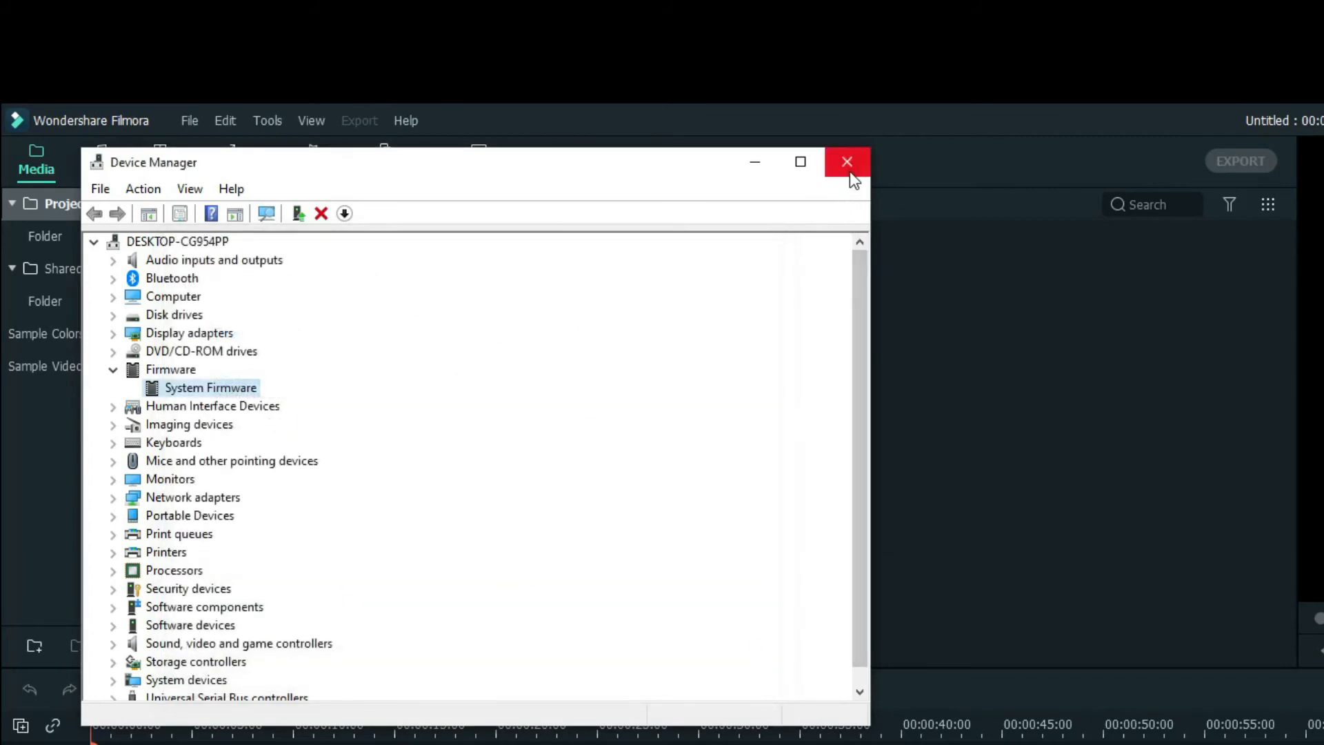
{"action": "left_click", "coordinate": [847, 161]}
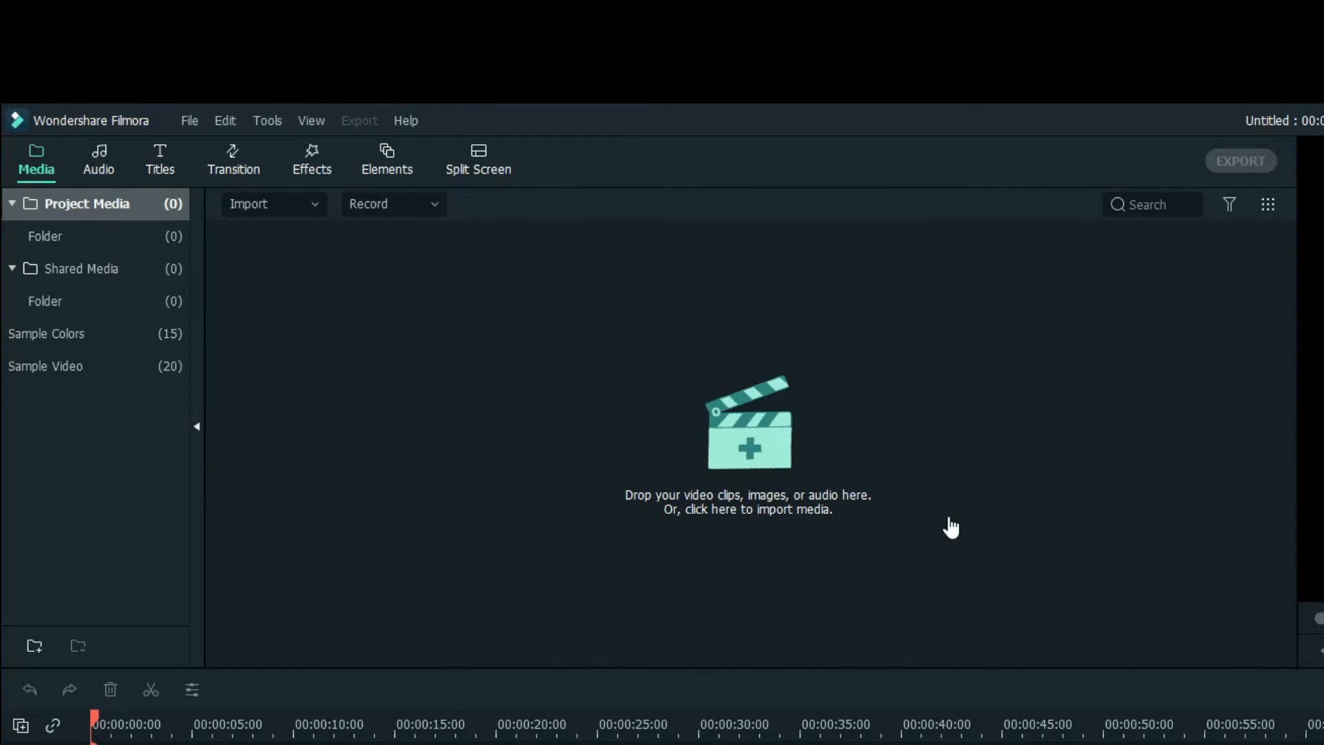
{"action": "mouse_move", "coordinate": [466, 145]}
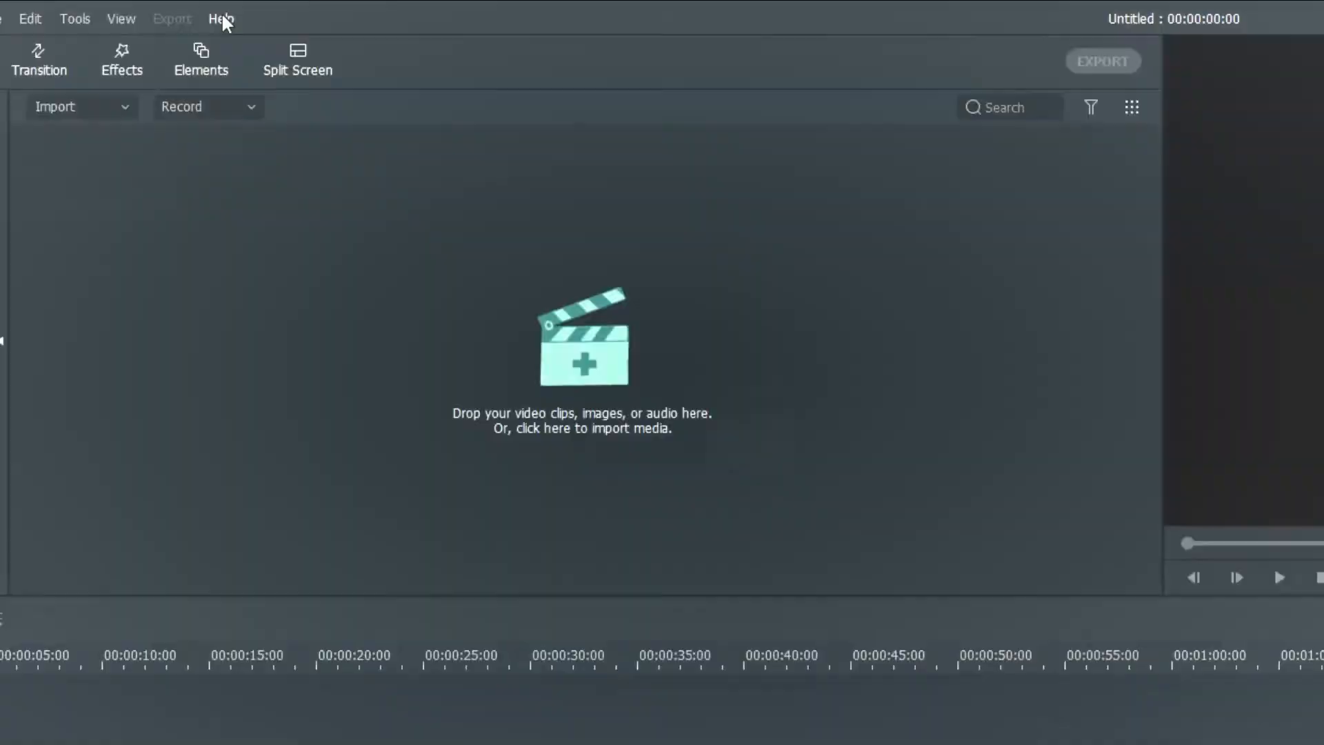
Run Check for Update from the Help menu, revealing version 10.1.4 available
{"action": "left_click", "coordinate": [217, 19]}
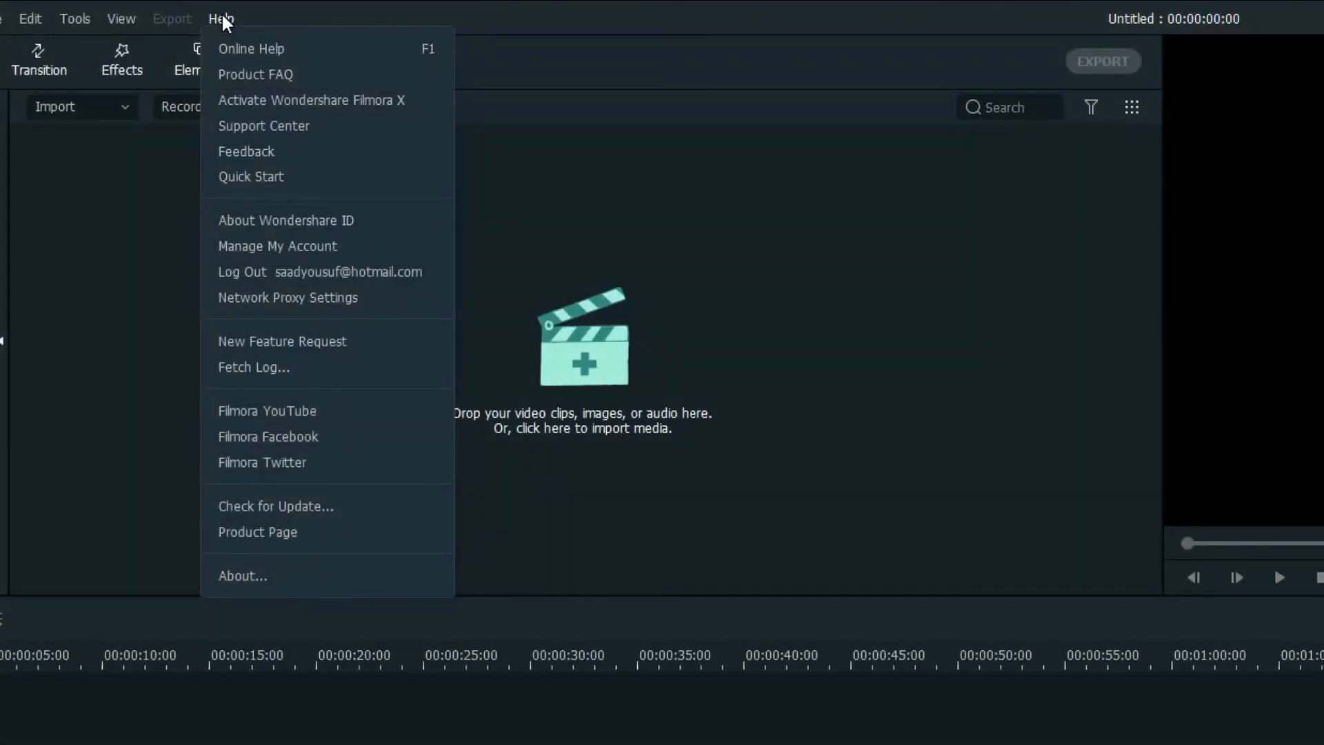
{"action": "mouse_move", "coordinate": [303, 519]}
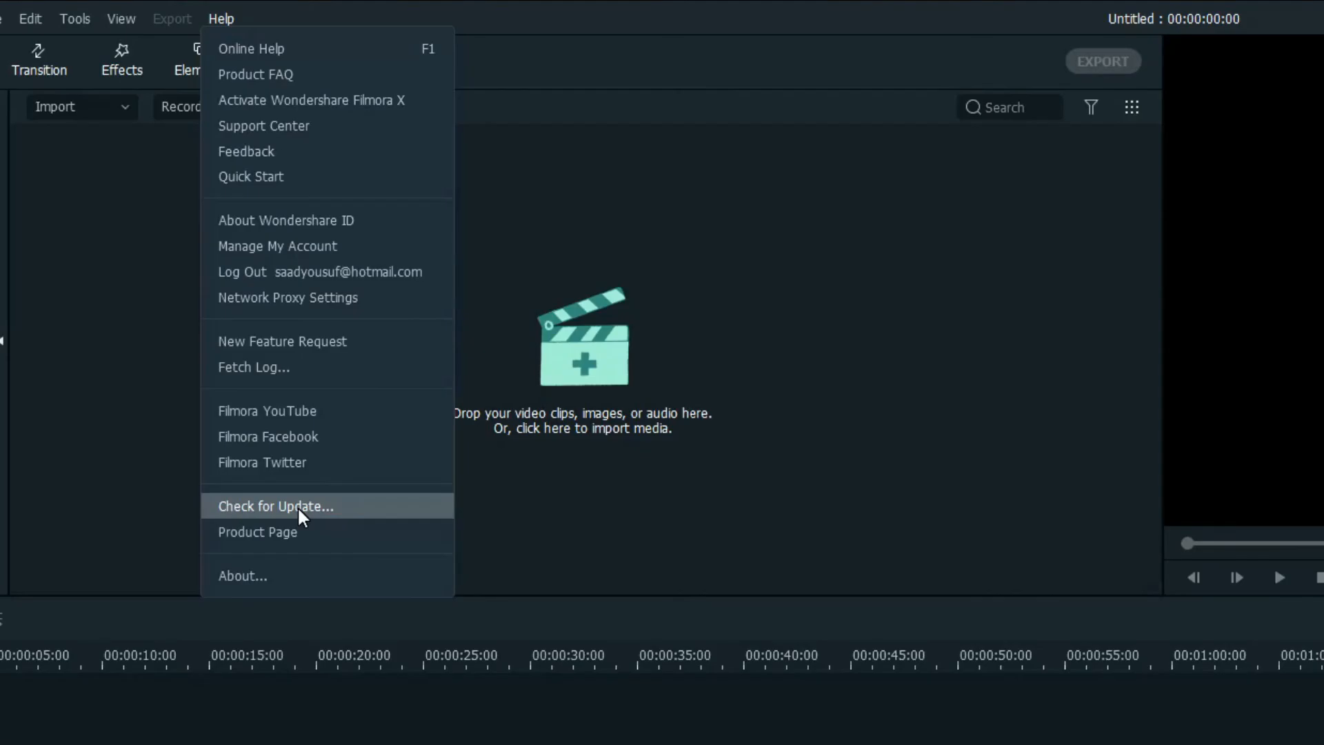
{"action": "left_click", "coordinate": [273, 506]}
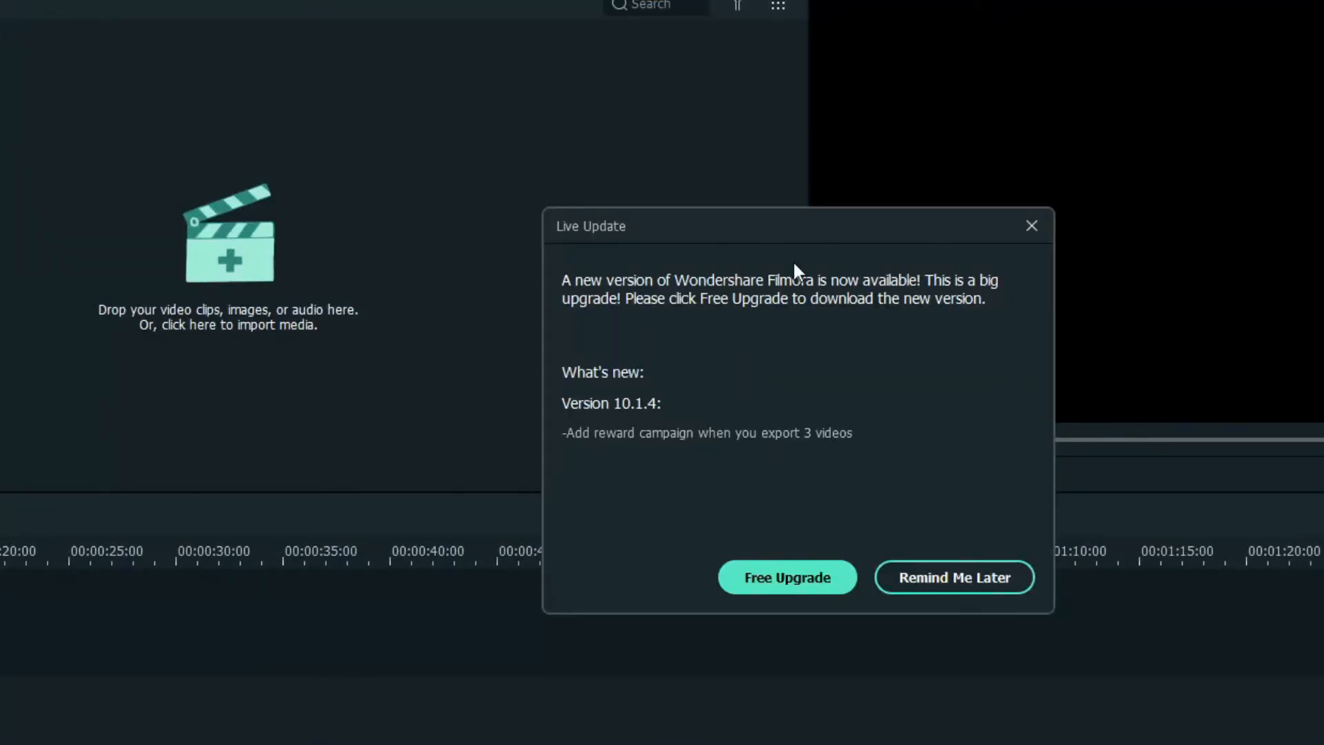
{"action": "mouse_move", "coordinate": [757, 471]}
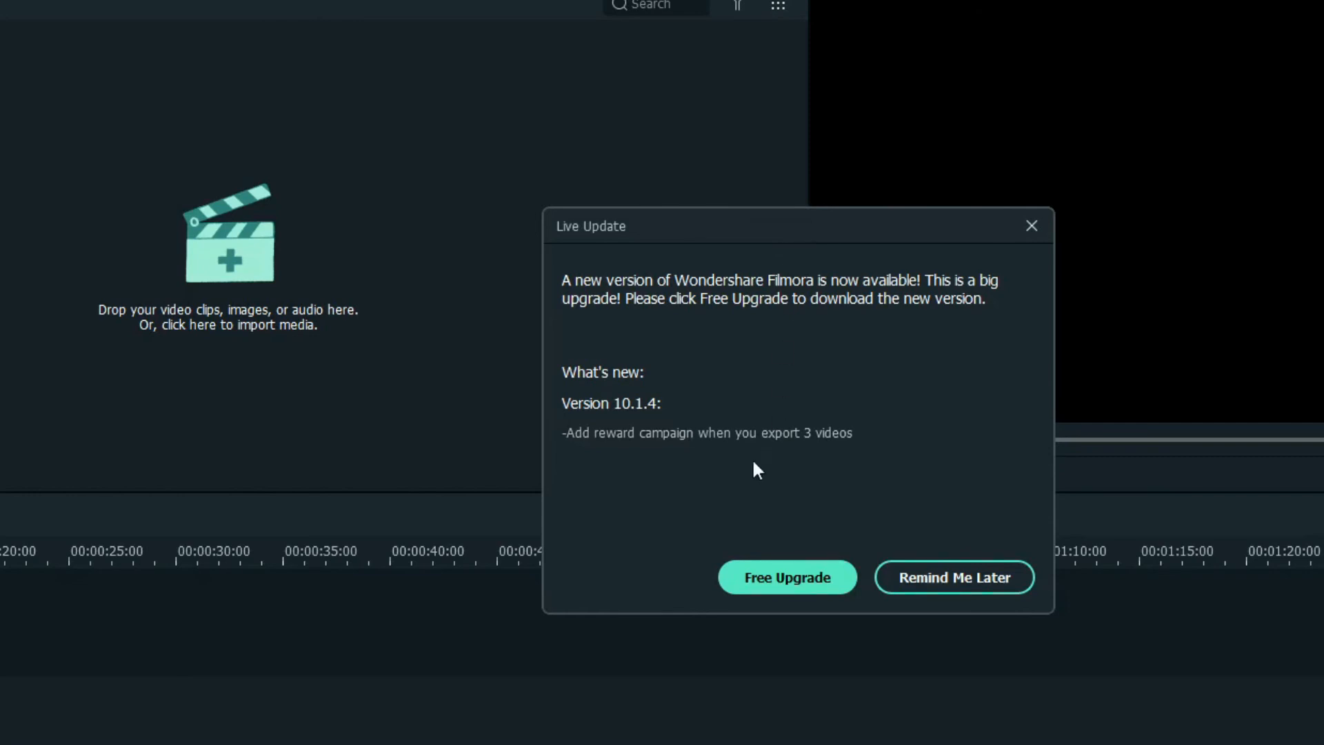
{"action": "mouse_move", "coordinate": [621, 418]}
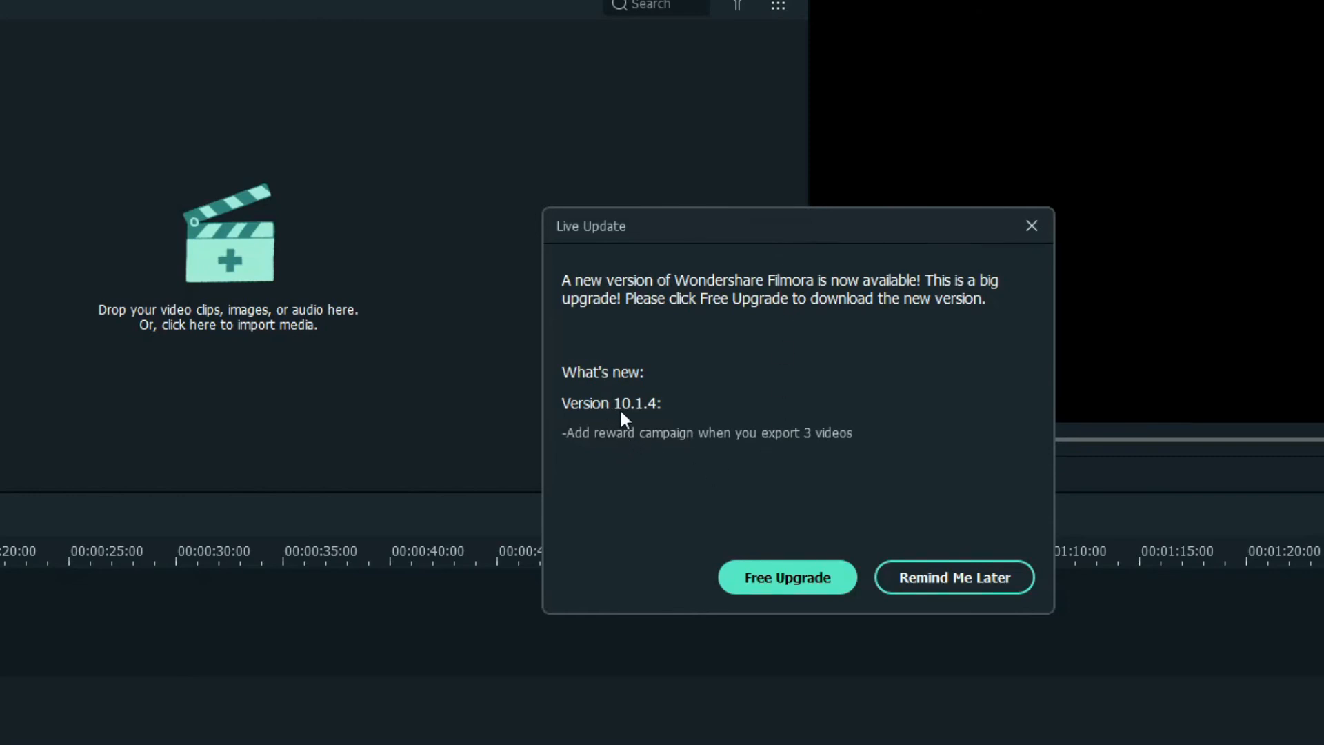
{"action": "mouse_move", "coordinate": [636, 419]}
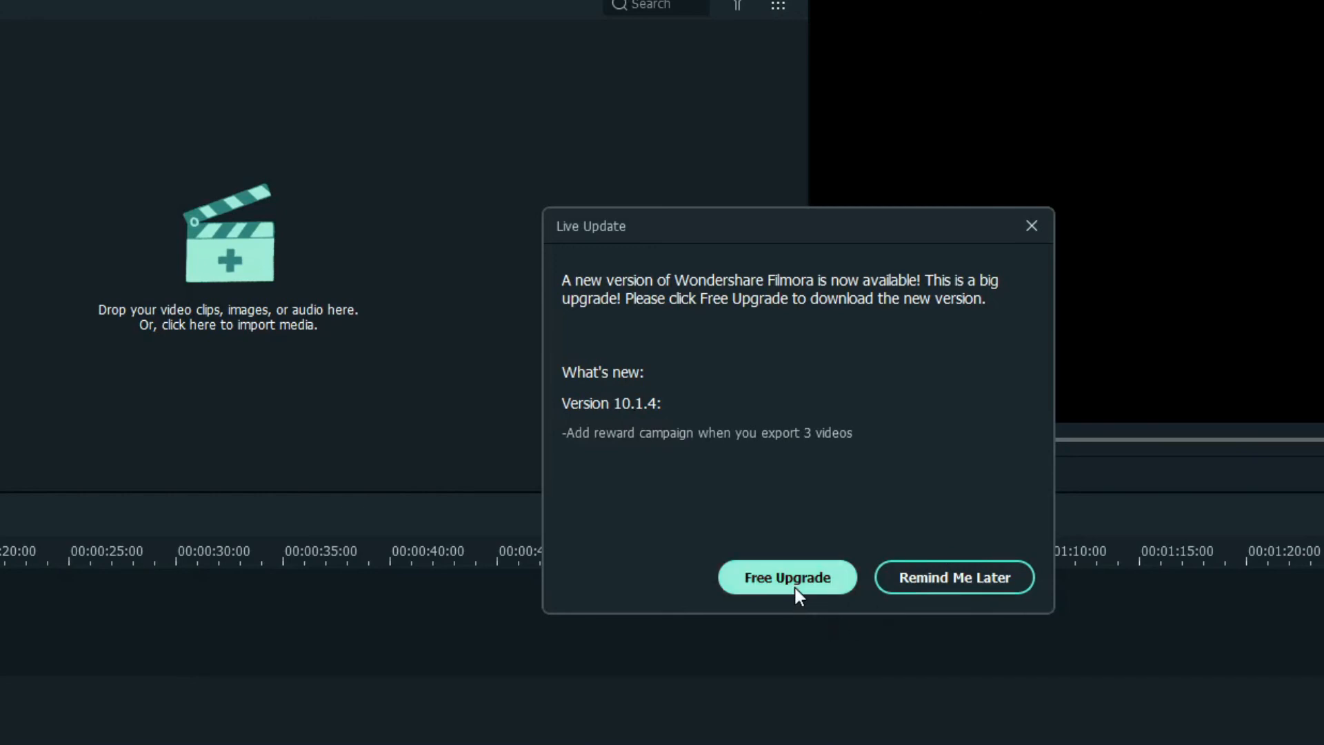
Choose Free Upgrade to begin downloading the 313.34 MB version 10.1.4 update
{"action": "left_click", "coordinate": [787, 576]}
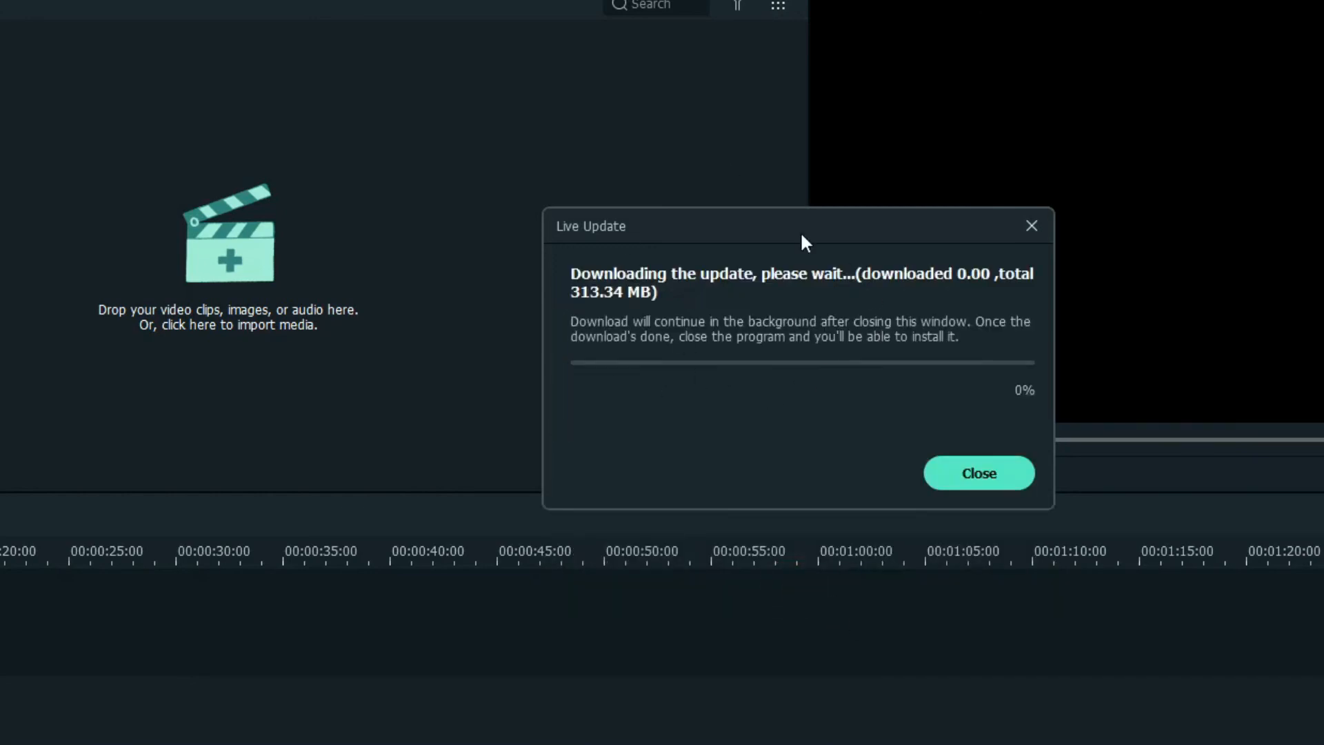